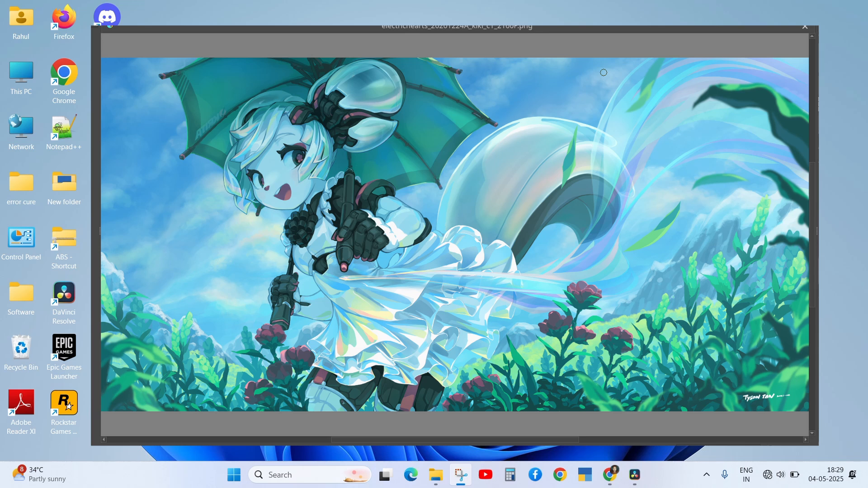
Close the image viewer showing the umbrella-girl artwork, leaving only the Windows desktop
{"action": "left_click", "coordinate": [806, 26]}
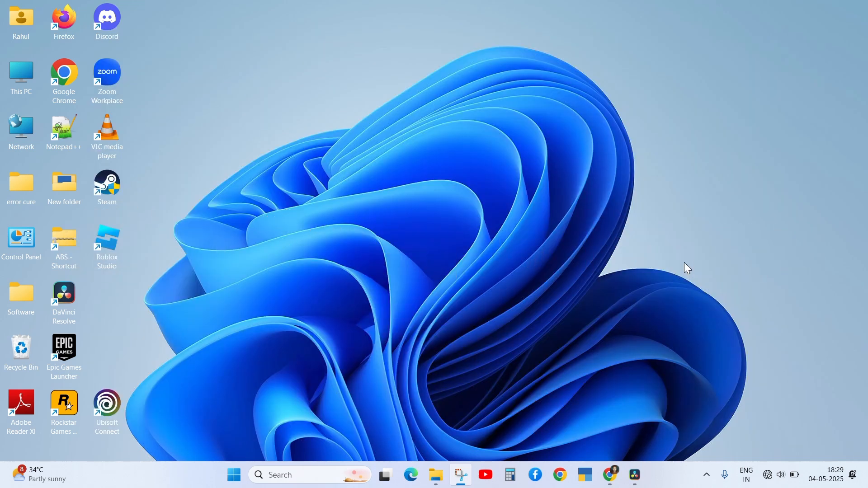